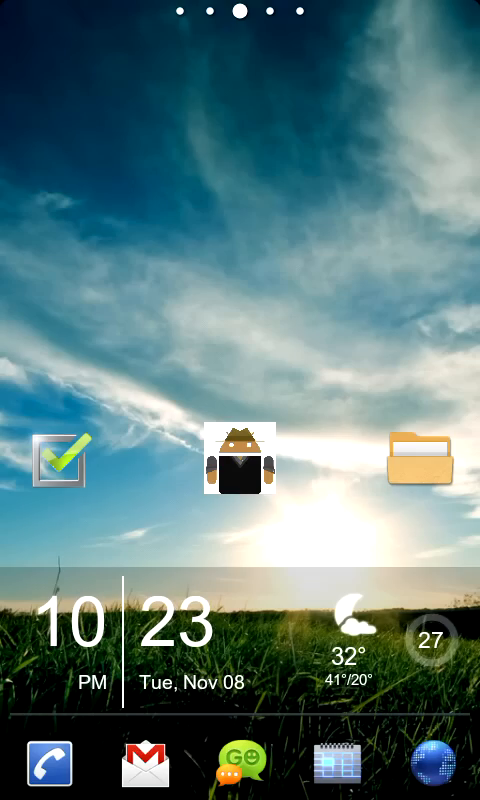
Open the pinned contact's Quick Contact bar showing Call, SMS and Details.
left_click(240, 765)
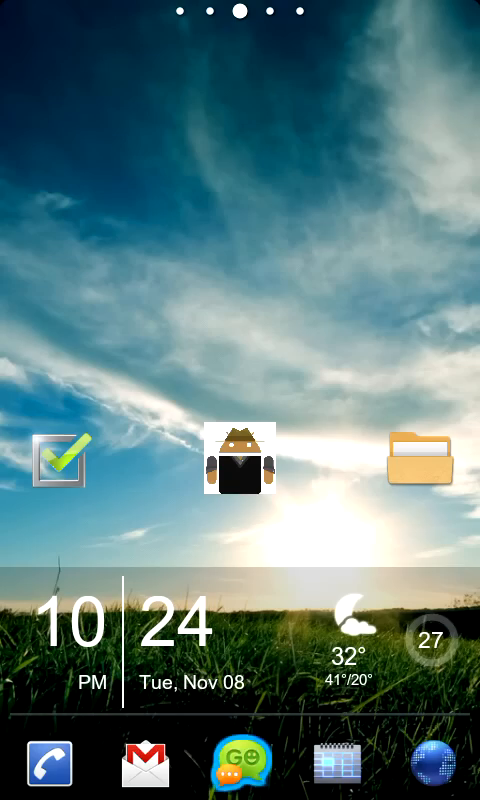
left_click(239, 765)
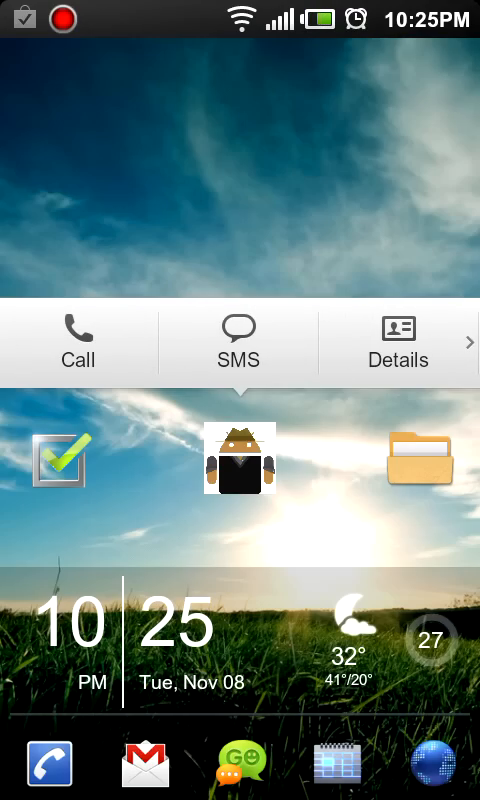
Start a text to the contact and pick a messaging app under 'Complete action using'.
left_click(238, 343)
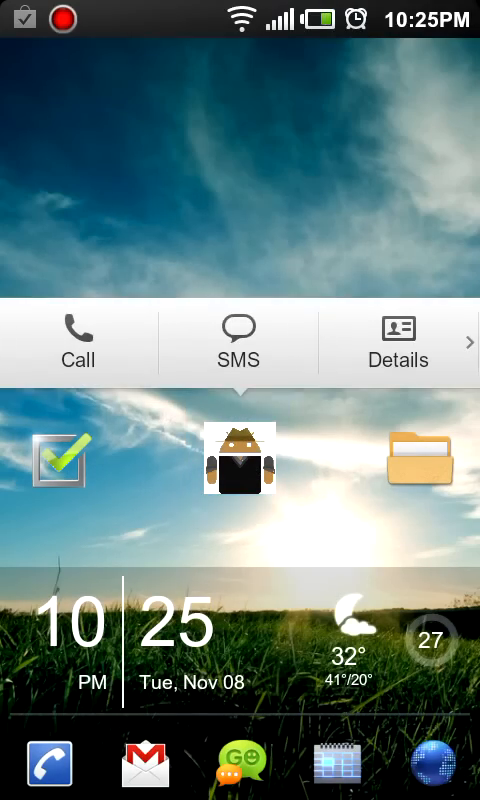
left_click(238, 343)
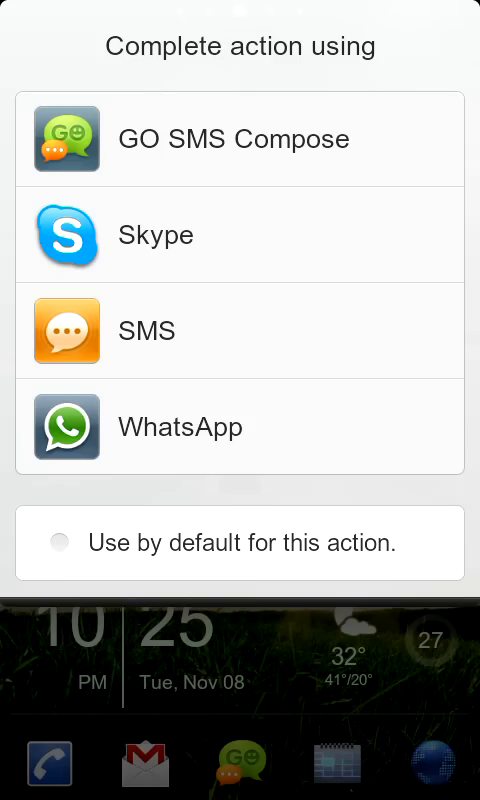
left_click(59, 543)
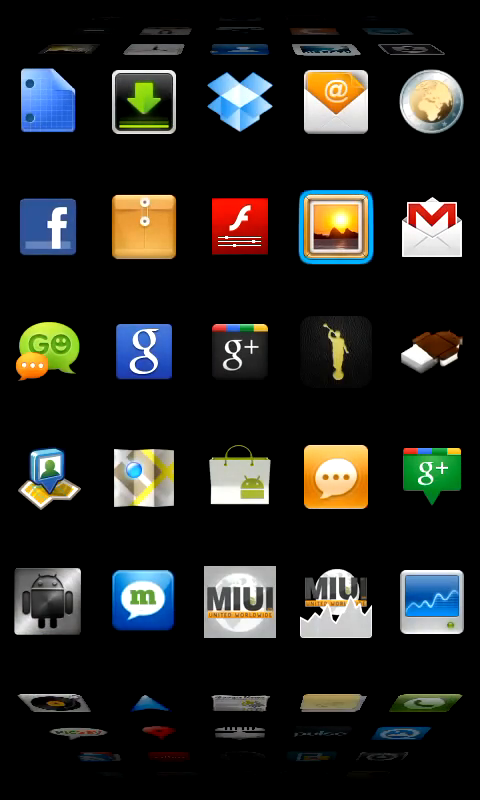
Scroll down and back up through the app drawer's installed apps.
scroll("down", 3)
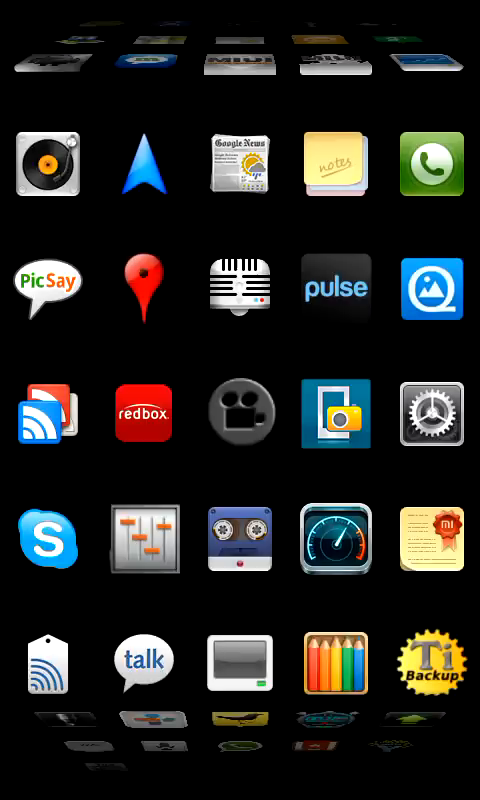
scroll("up", 3)
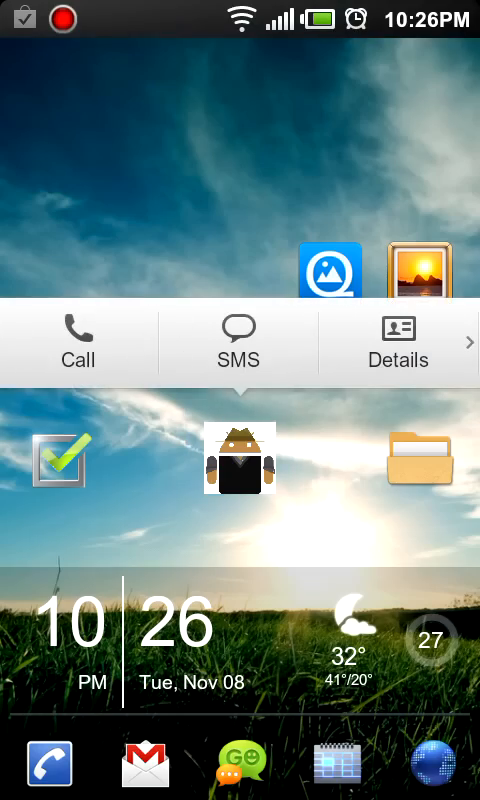
Start a GO SMS Pro message to Andy, then return to the home screen.
left_click(238, 343)
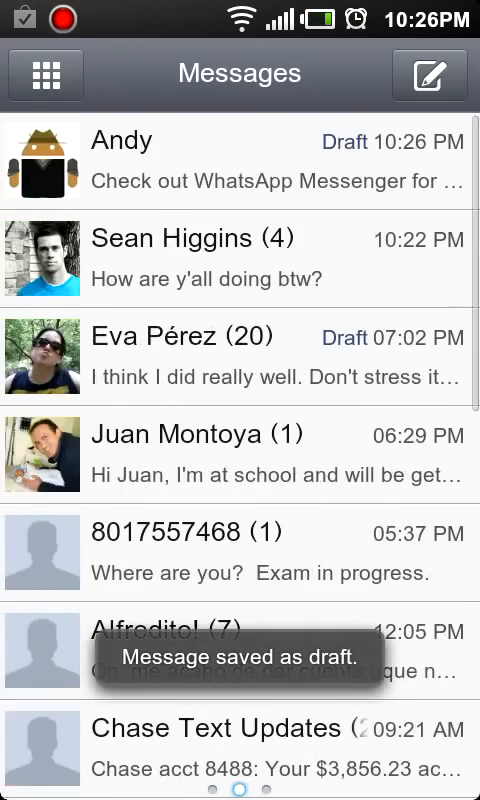
key("HOME")
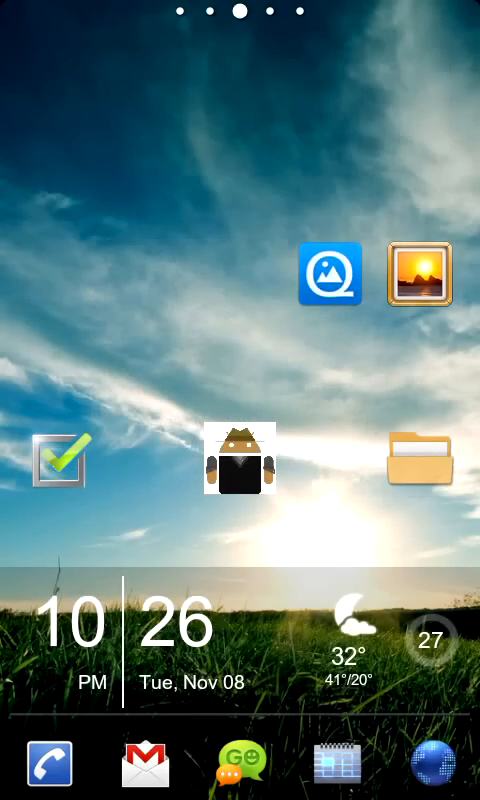
Show the launcher menu with Add, Wallpaper, Search, Edit, Settings and More.
left_click(235, 463)
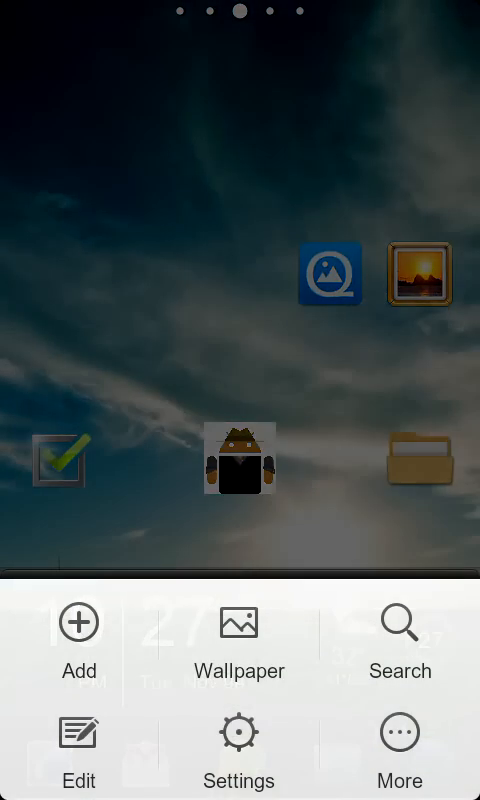
In Manage applications, browse All, Running and Downloaded, then open GO SMS Pro's details.
left_click(239, 735)
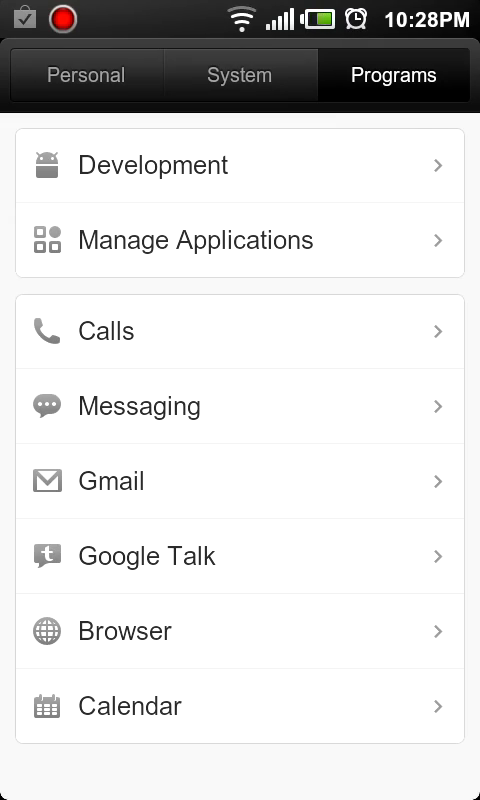
left_click(195, 240)
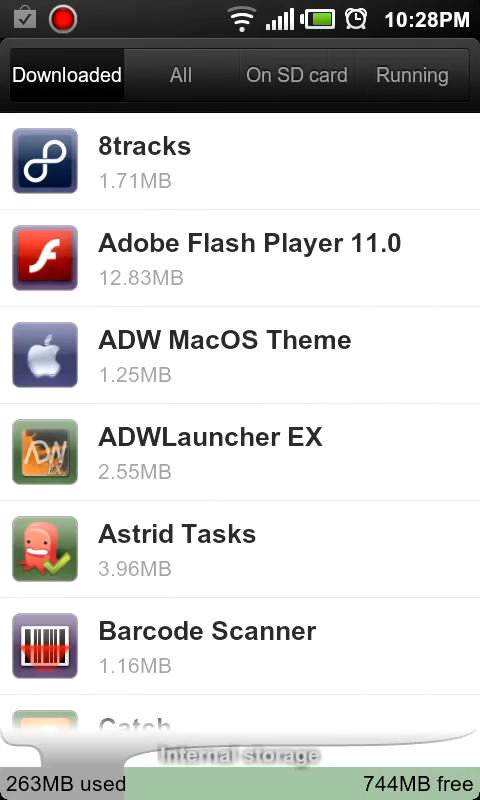
left_click(180, 75)
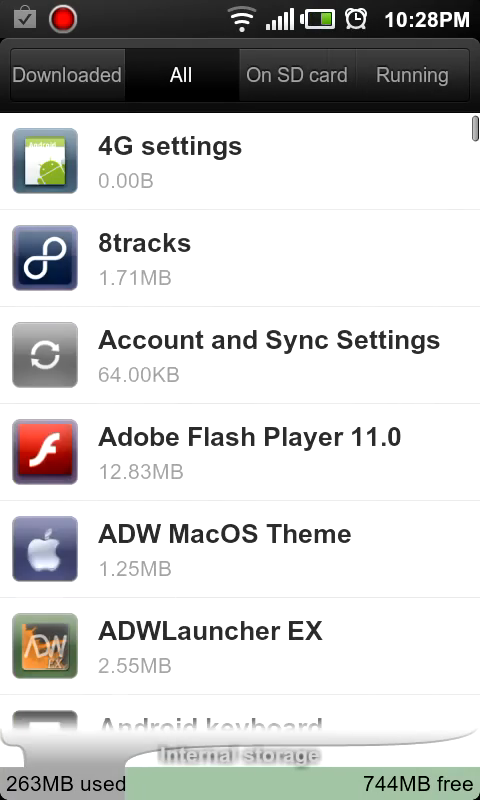
left_click(411, 75)
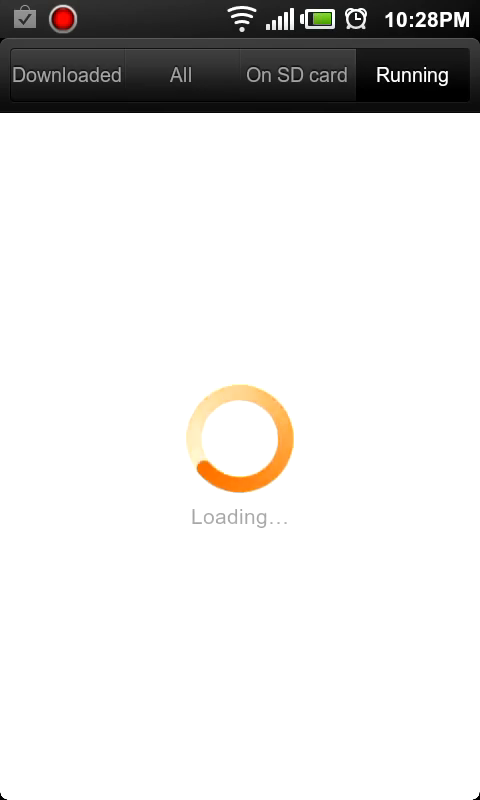
left_click(66, 75)
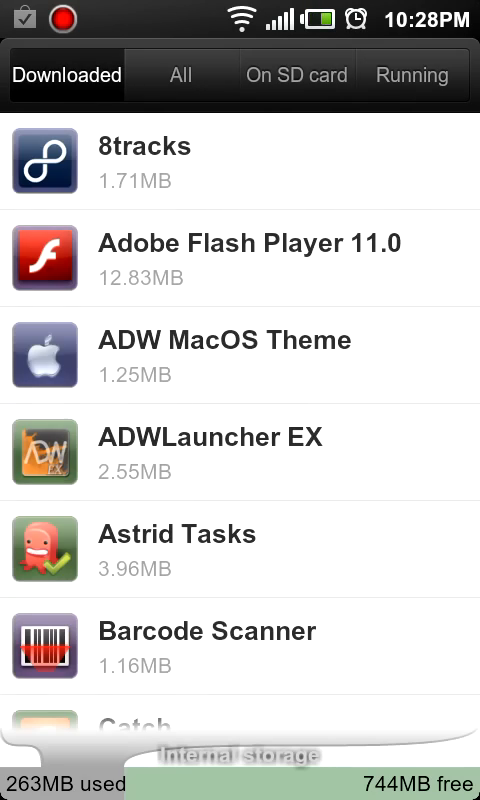
scroll("down", 3)
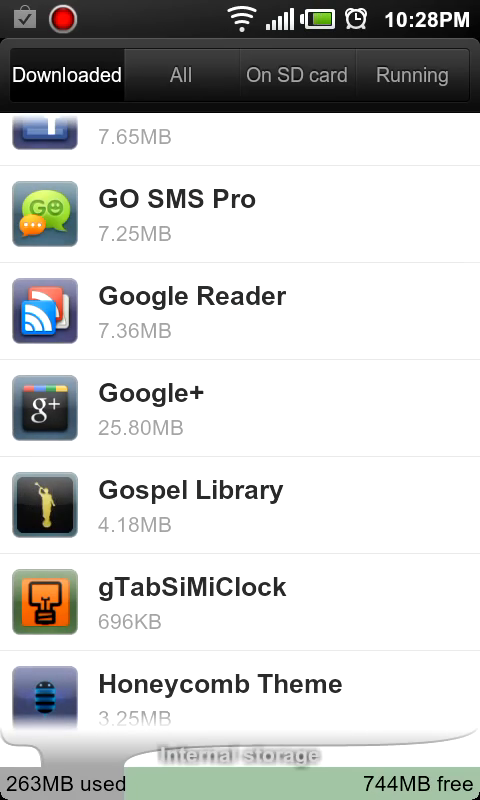
left_click(175, 217)
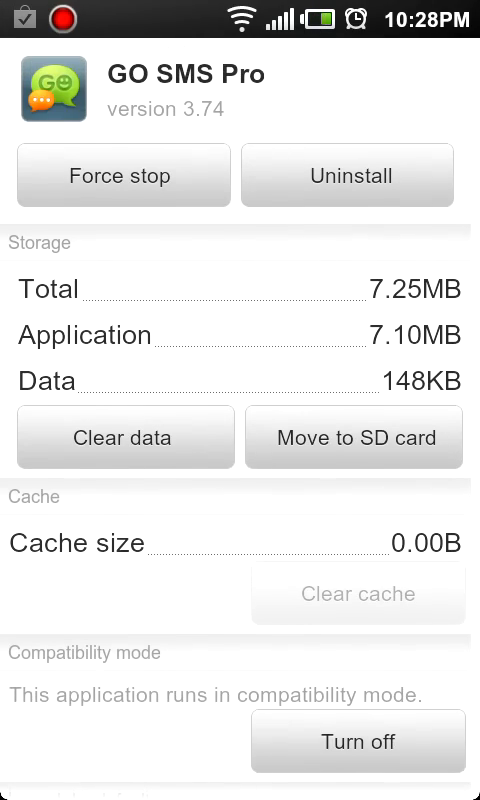
Clear GO SMS Pro's defaults under Launch by default.
scroll("down", 3)
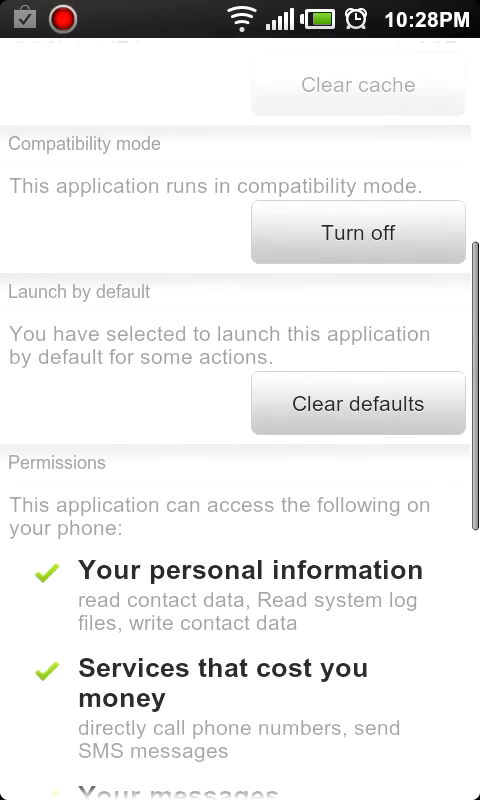
left_click(358, 403)
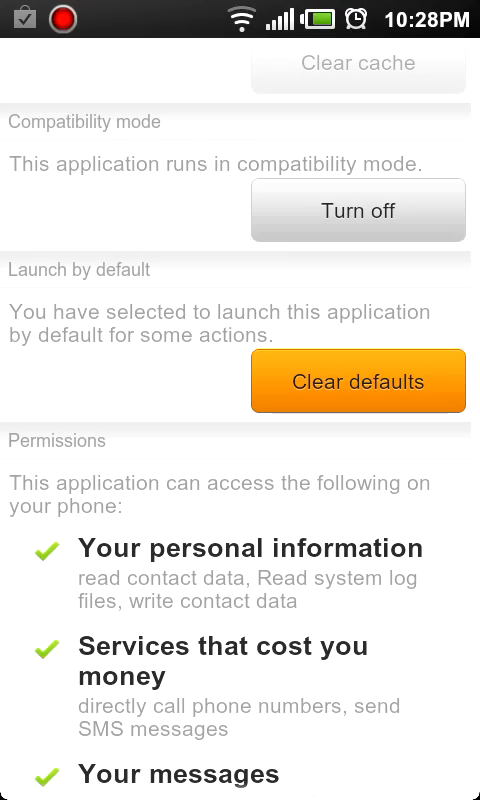
left_click(357, 381)
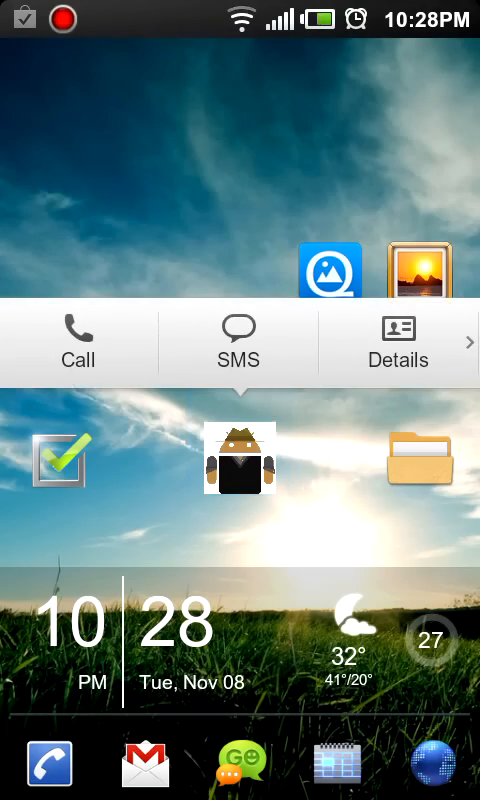
left_click(239, 344)
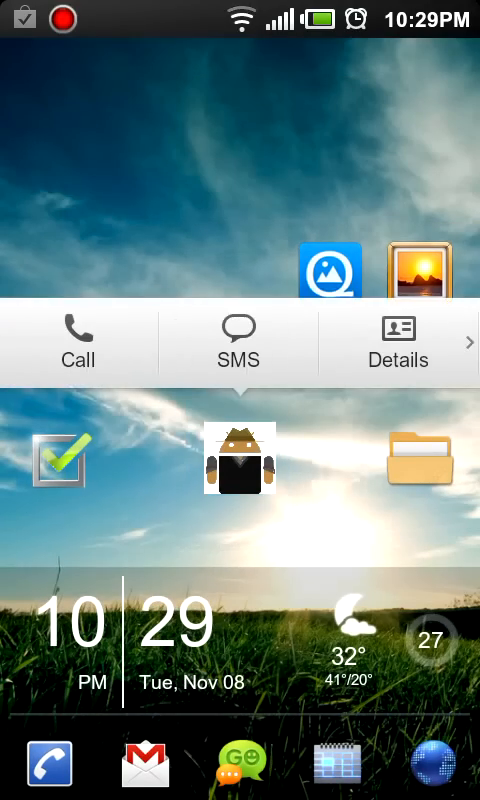
left_click(238, 343)
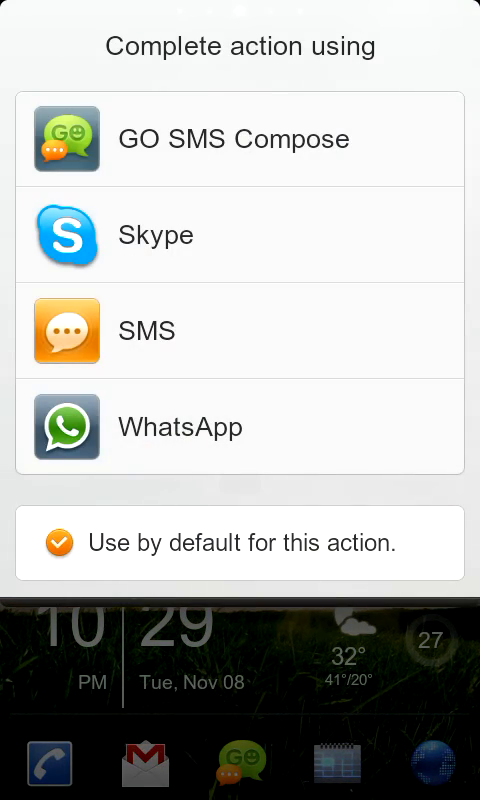
left_click(180, 427)
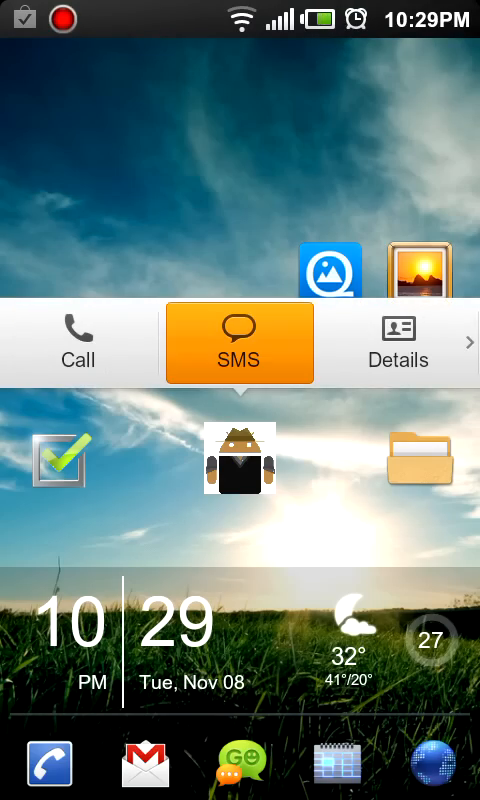
Start a text to the contact, then open the contact's Details card.
left_click(240, 344)
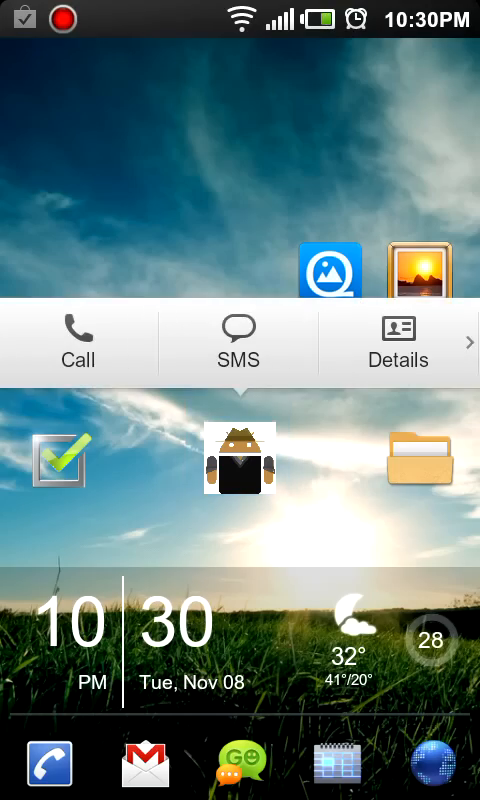
left_click(398, 343)
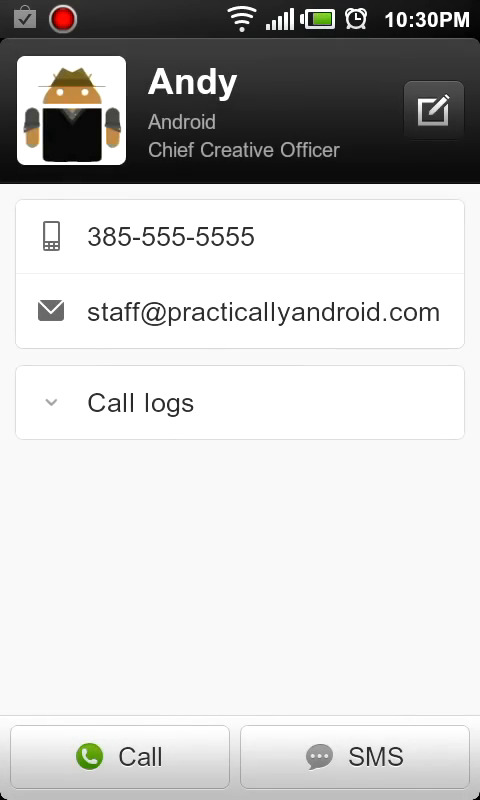